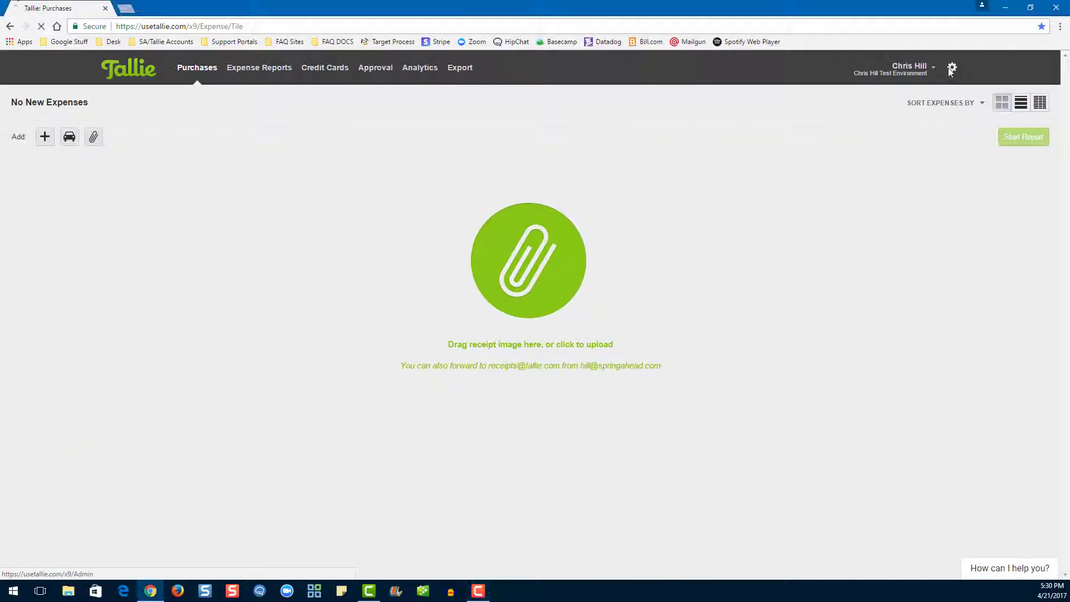
Go to settings, Manage Lists, and show the Expense Categories tab.
left_click(952, 68)
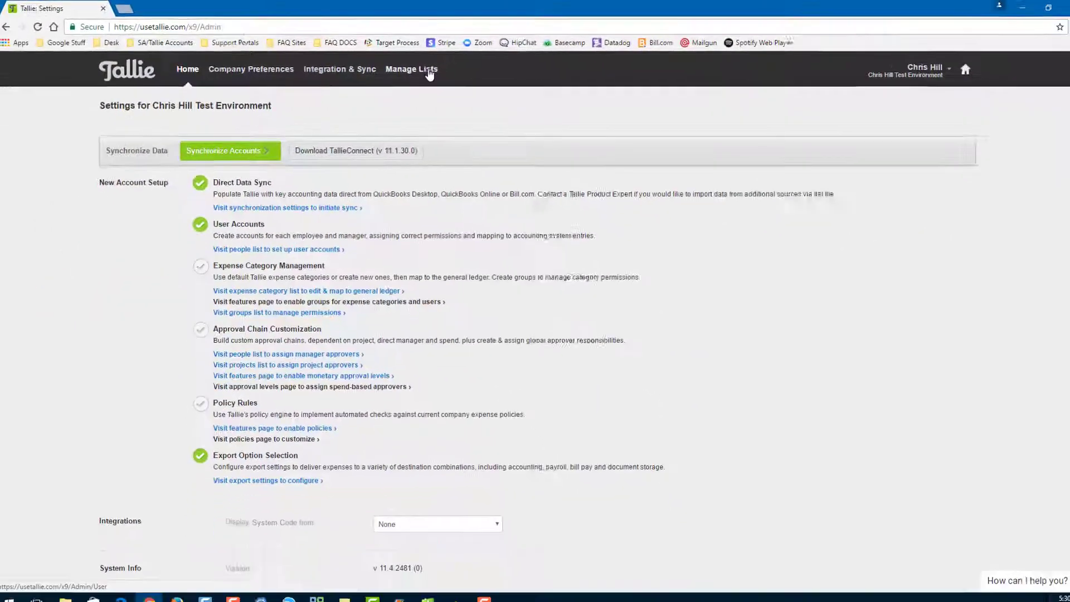
left_click(411, 68)
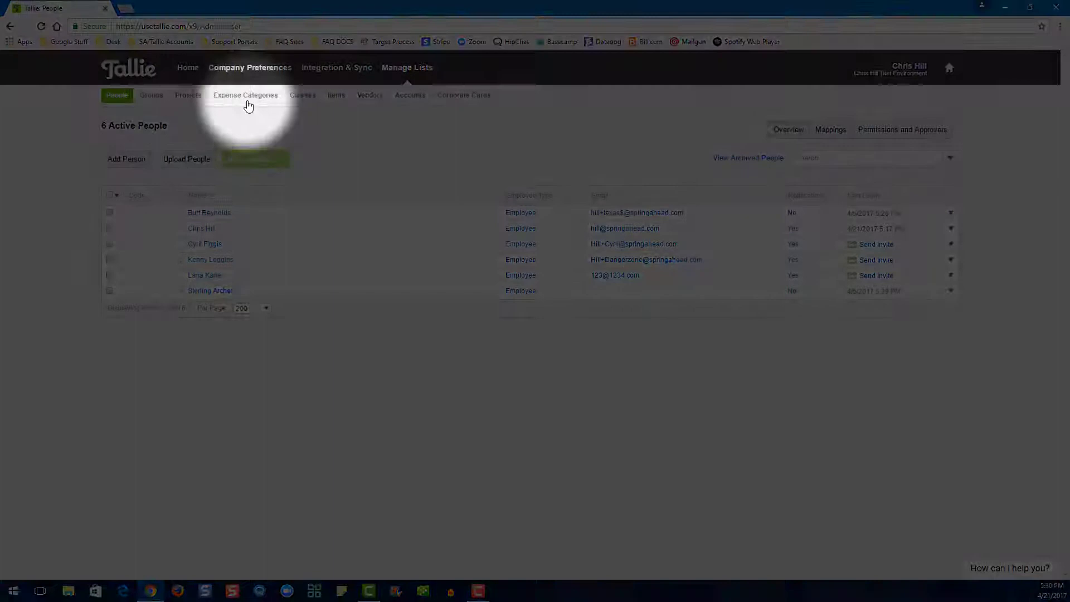
left_click(245, 95)
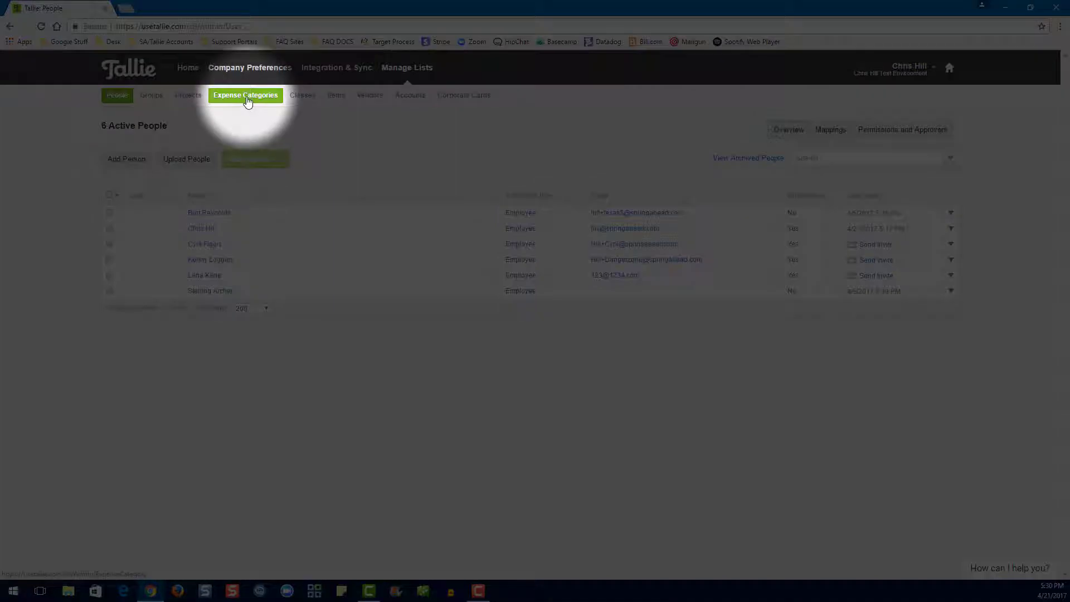
left_click(245, 94)
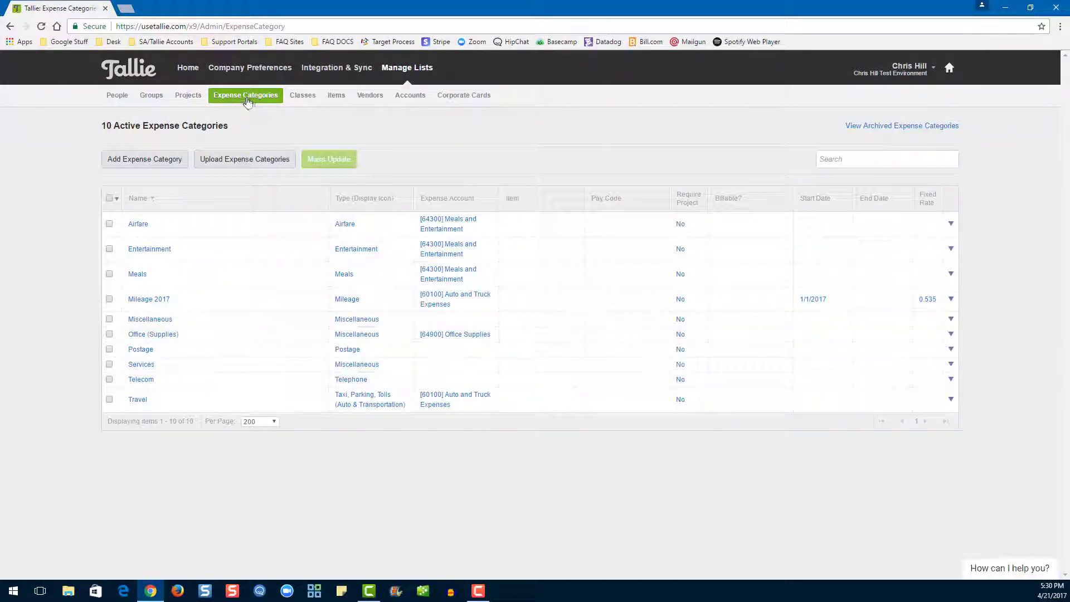
mouse_move(456, 159)
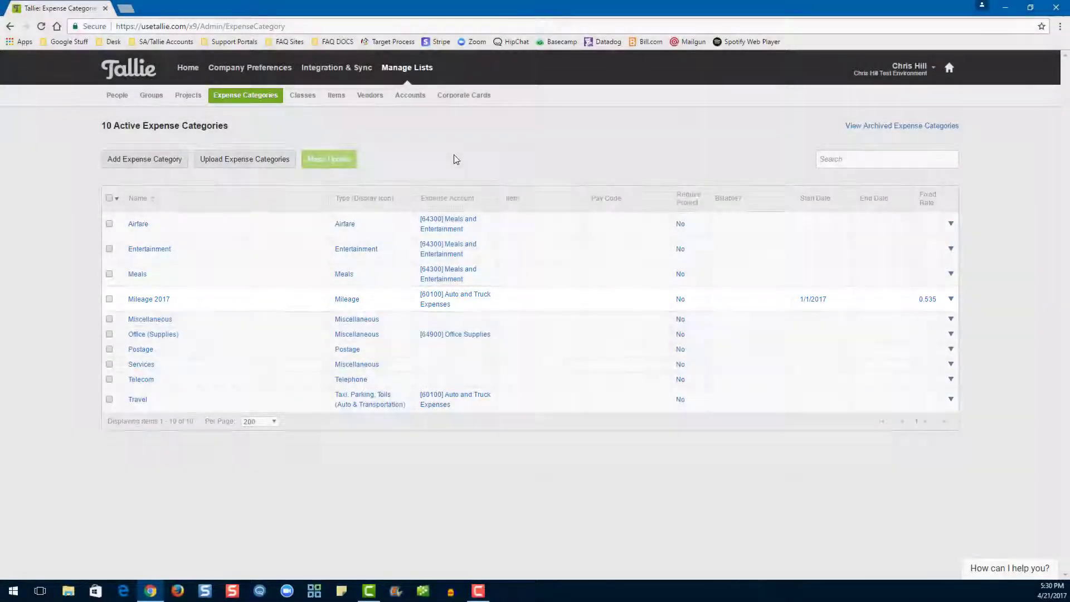
Begin a new expense category with the Add Expense Category button.
left_click(144, 158)
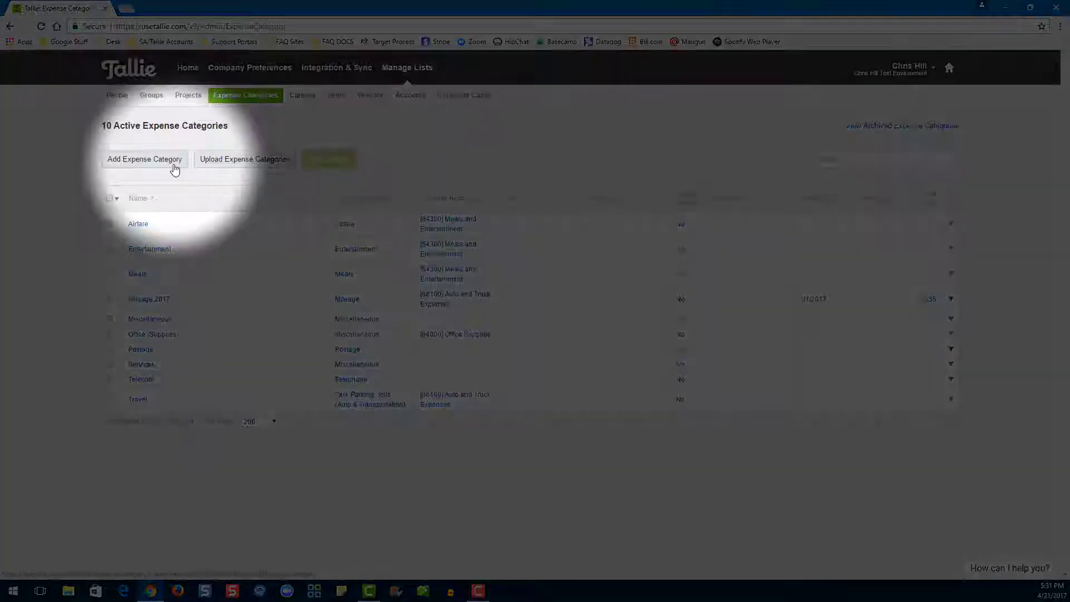
left_click(144, 159)
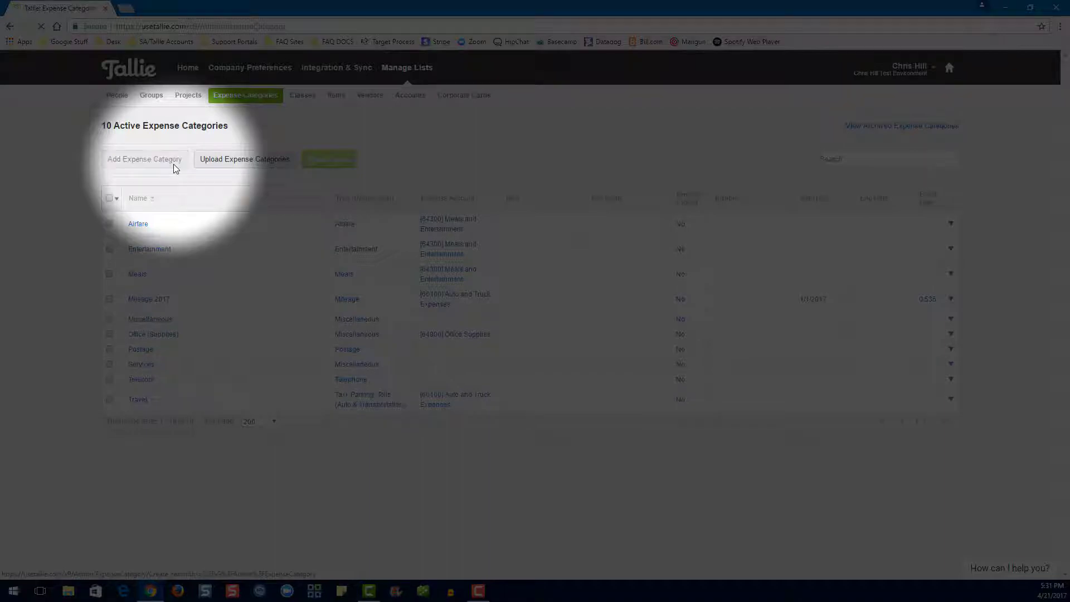
Enter 'Ocelot Care' as the category name and keep the type Unknown.
left_click(143, 159)
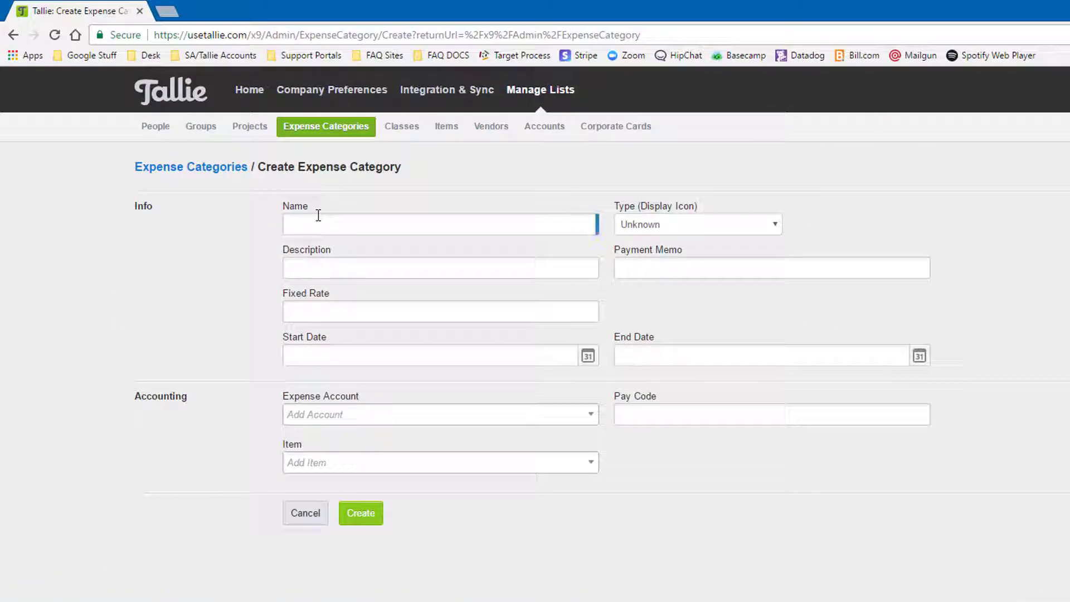
type("Ocelot Care")
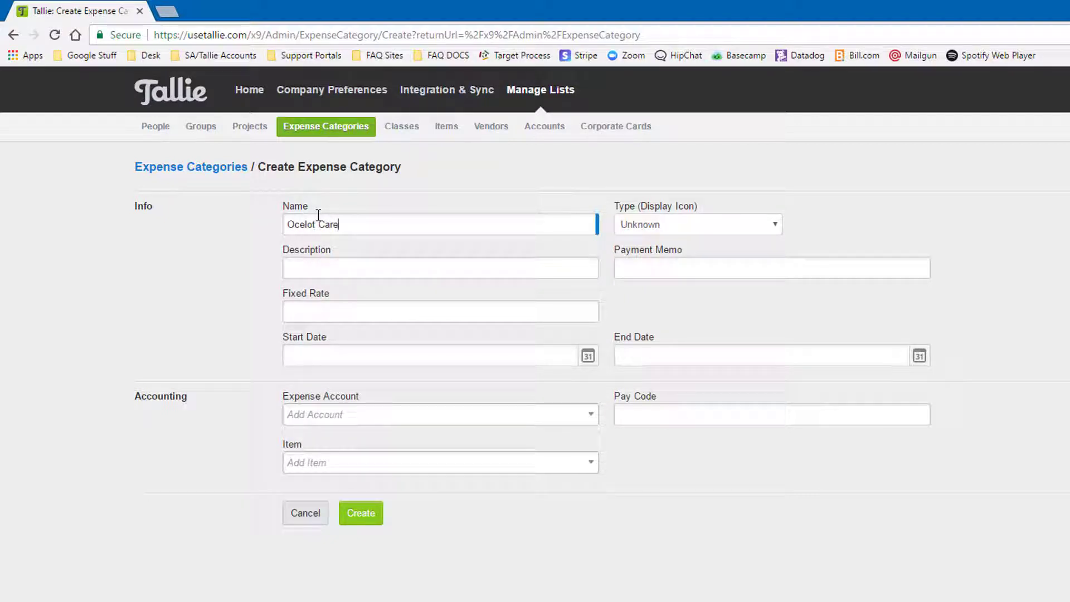
mouse_move(695, 231)
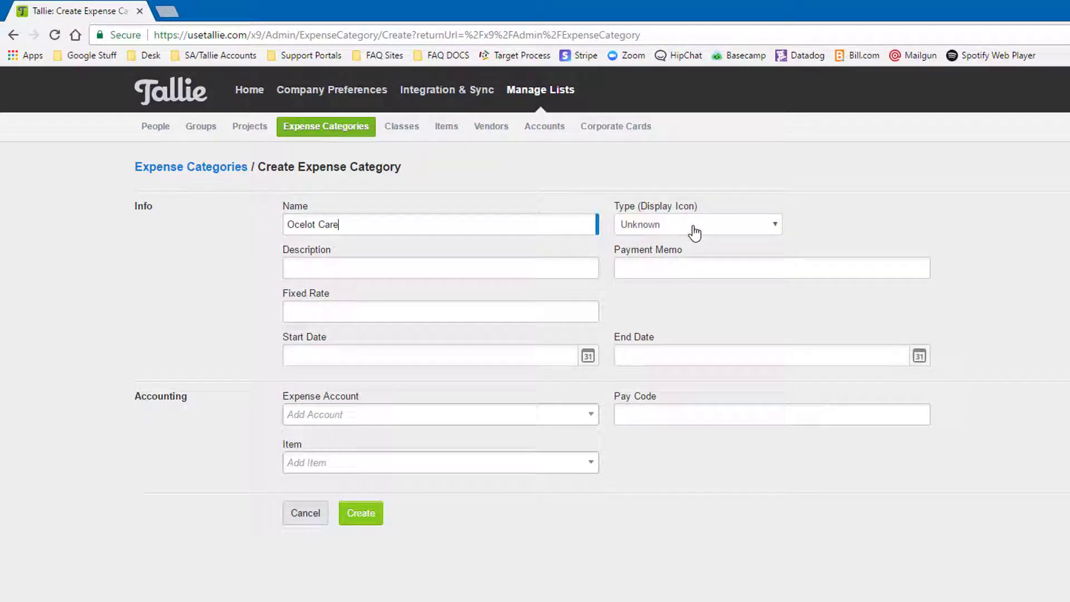
left_click(696, 224)
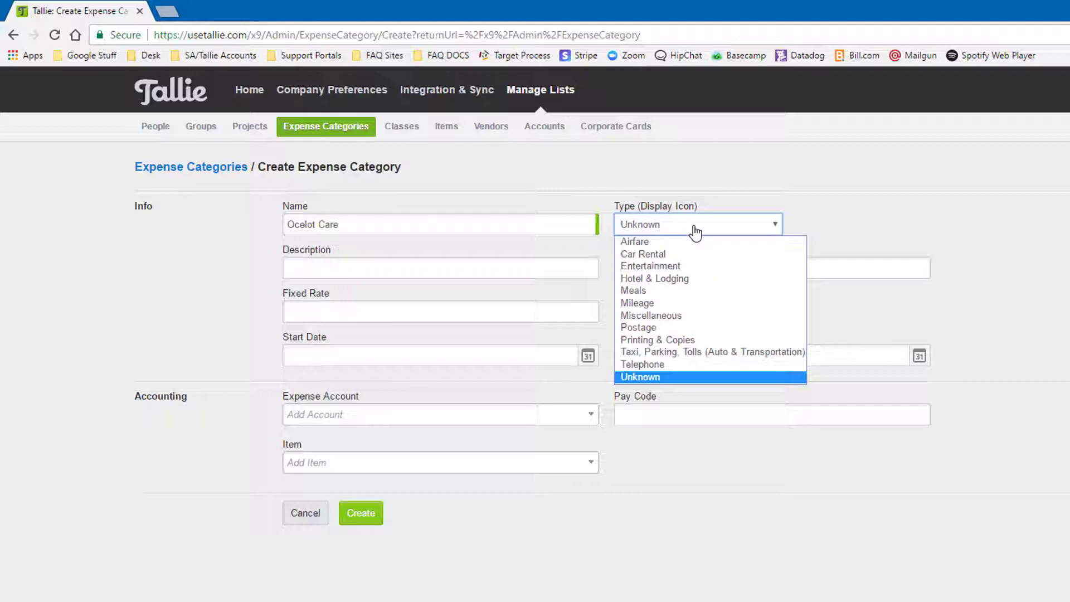
left_click(640, 377)
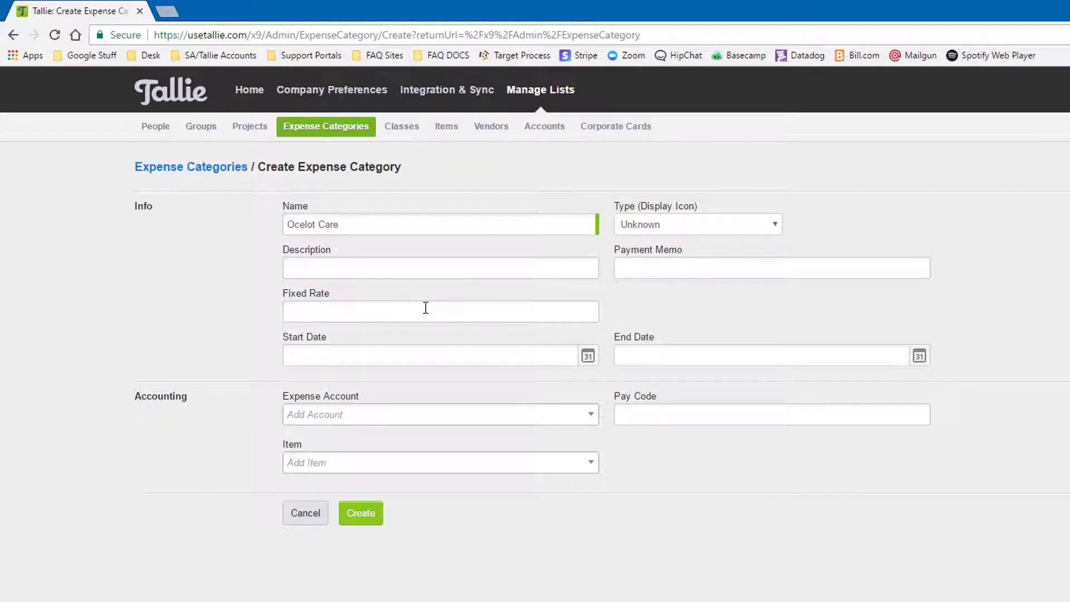
mouse_move(301, 344)
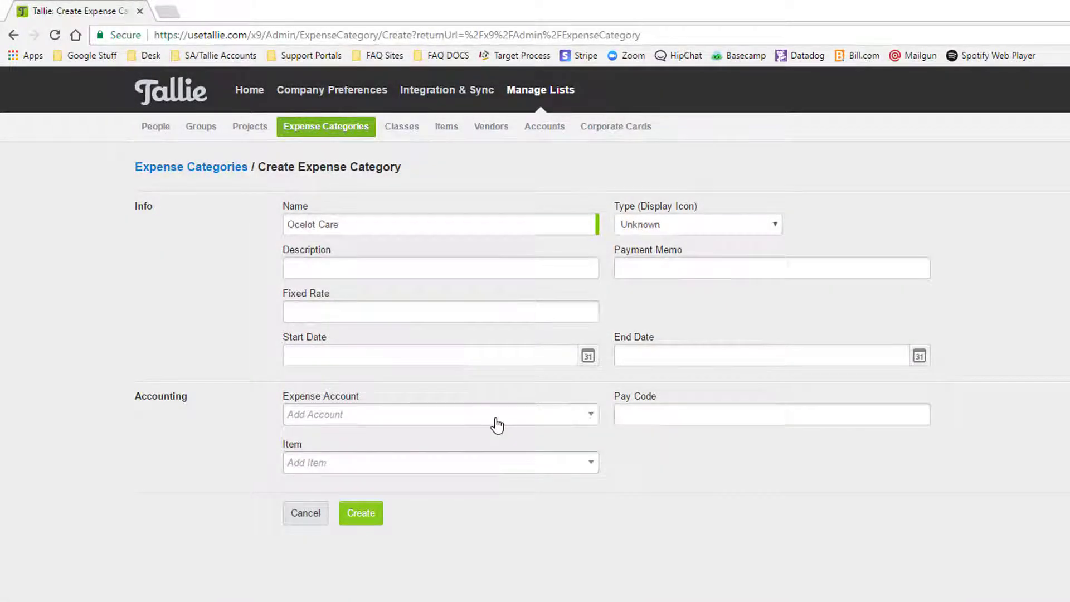
Set the expense account to Insurance and create the Ocelot Care category.
left_click(440, 415)
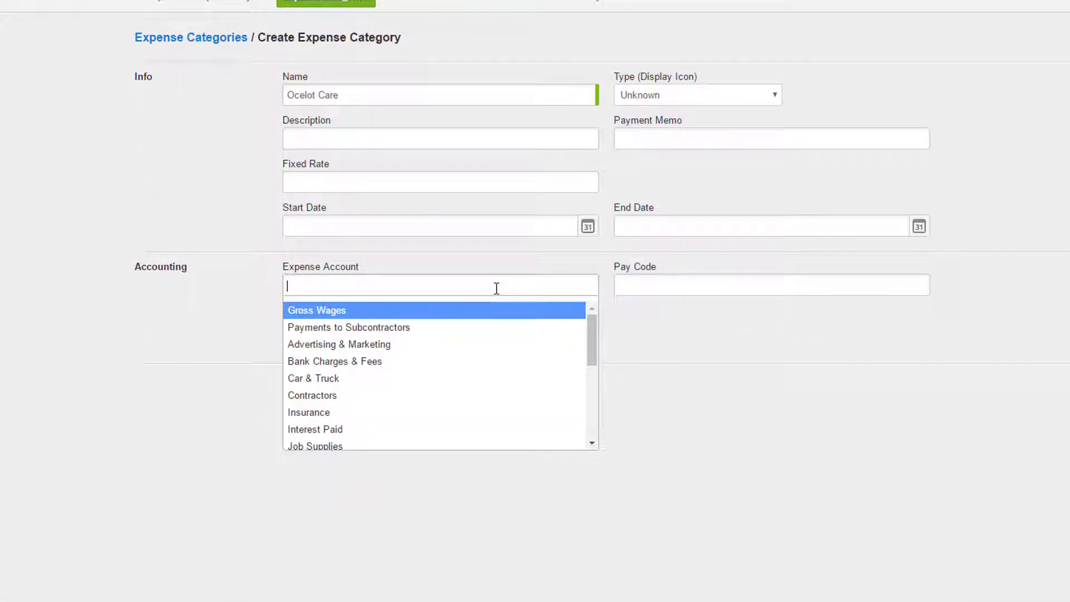
mouse_move(344, 378)
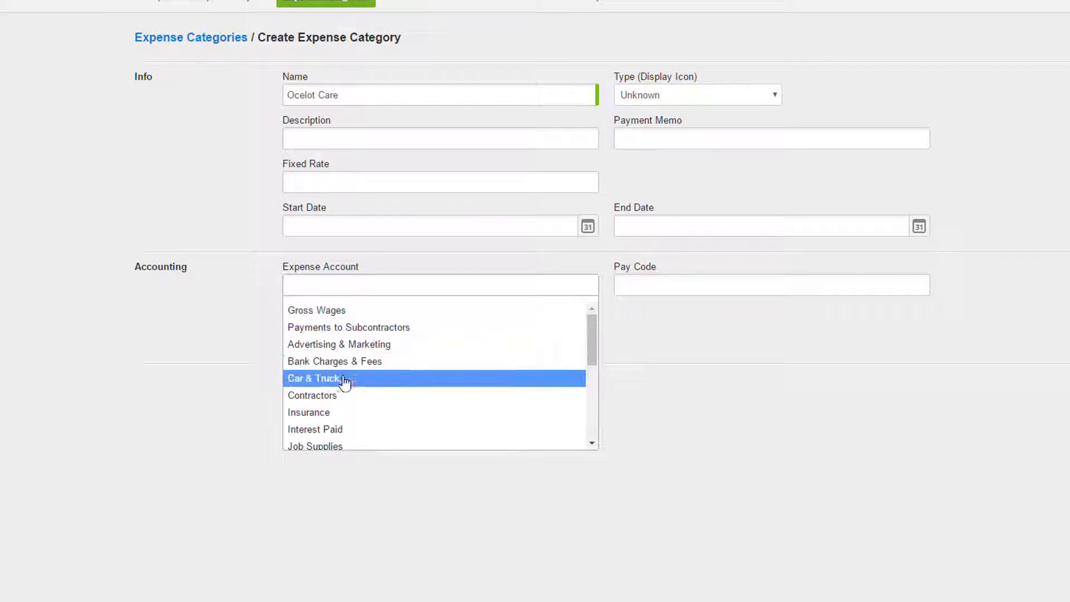
left_click(309, 412)
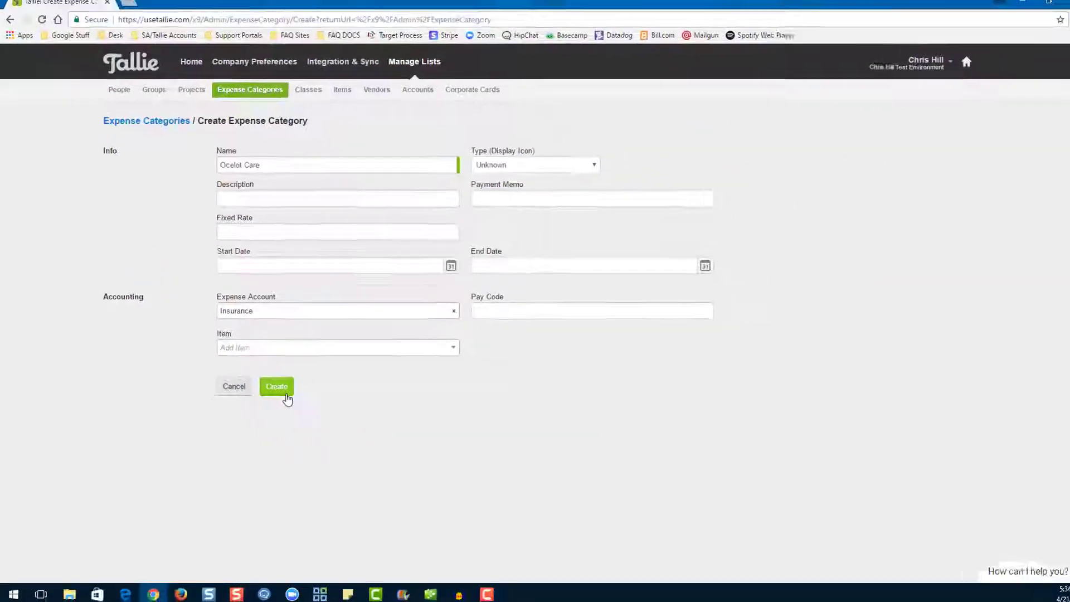
left_click(276, 387)
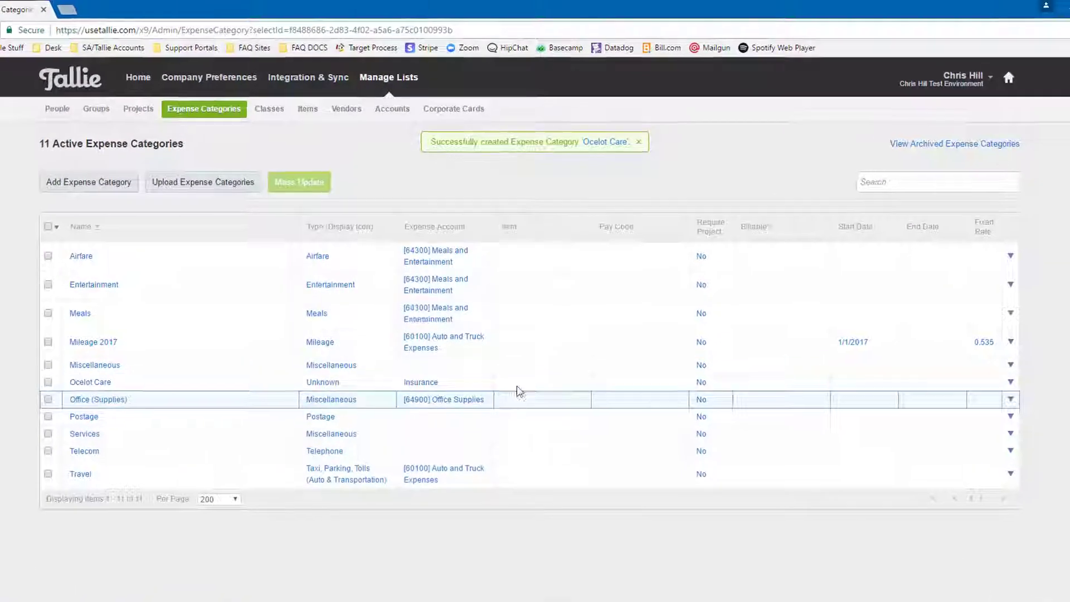